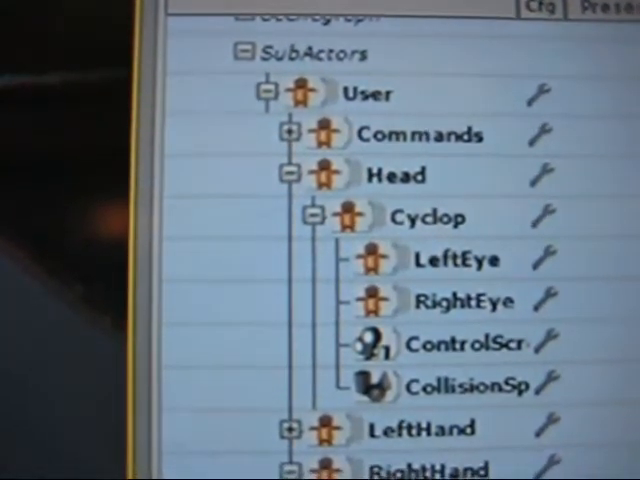
scroll("down", 3)
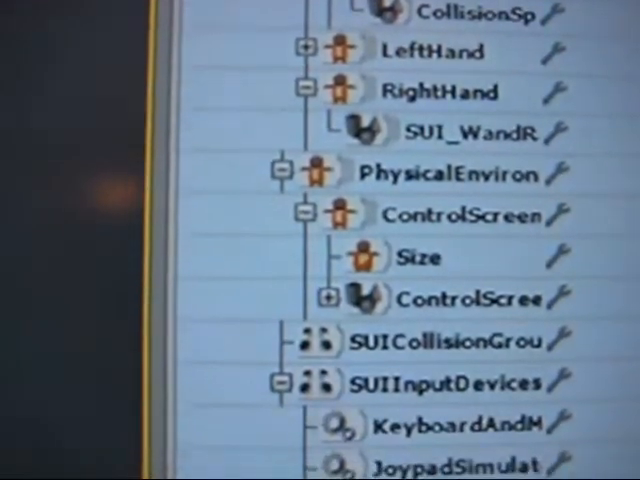
scroll("down", 3)
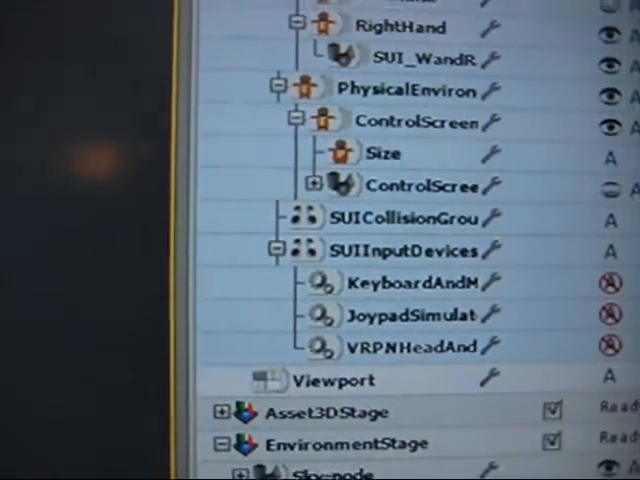
scroll("down", 3)
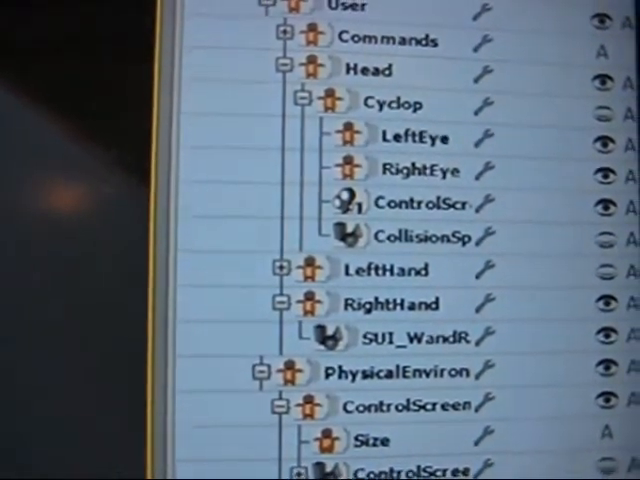
scroll("down", 3)
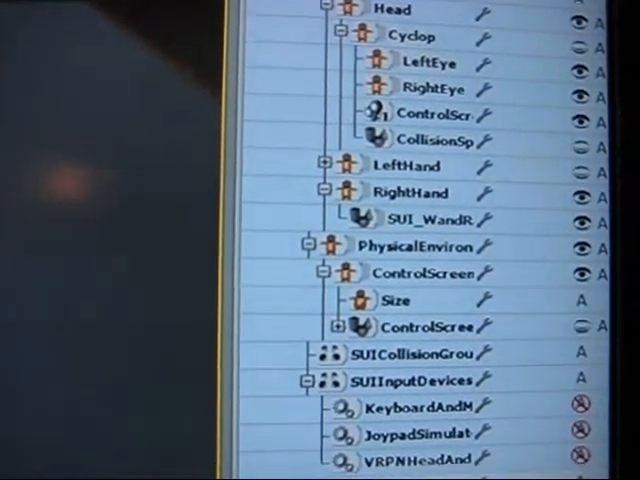